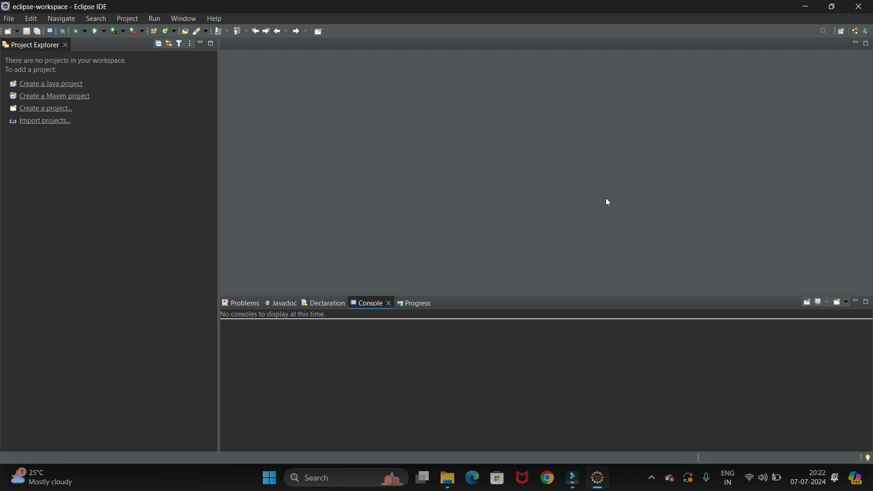
{"action": "mouse_move", "coordinate": [266, 132]}
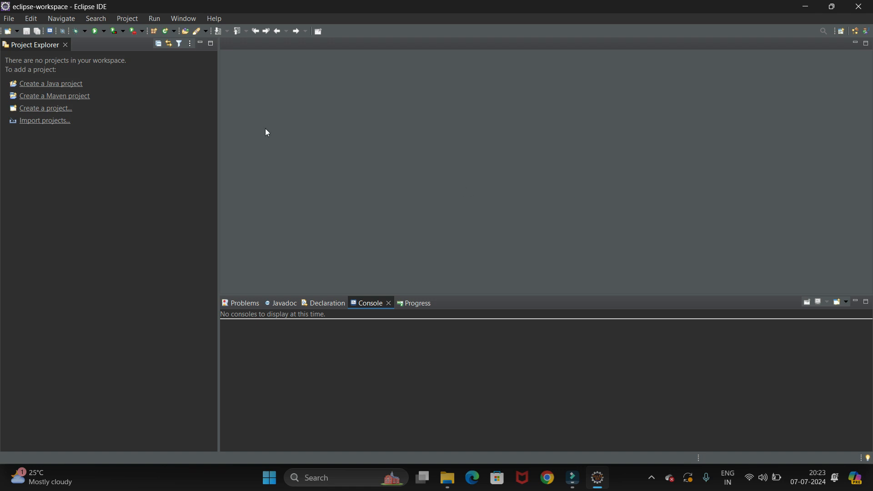
Open Install New Software from the Help menu.
{"action": "left_click", "coordinate": [214, 18]}
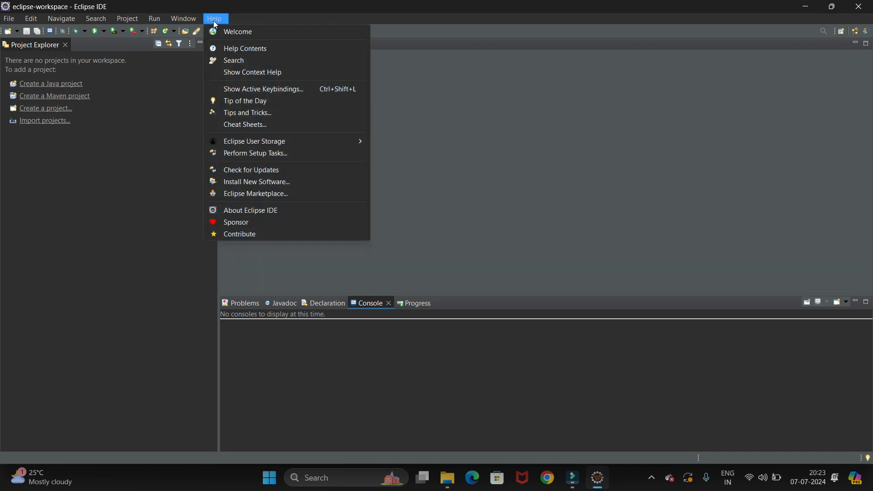
{"action": "mouse_move", "coordinate": [257, 181]}
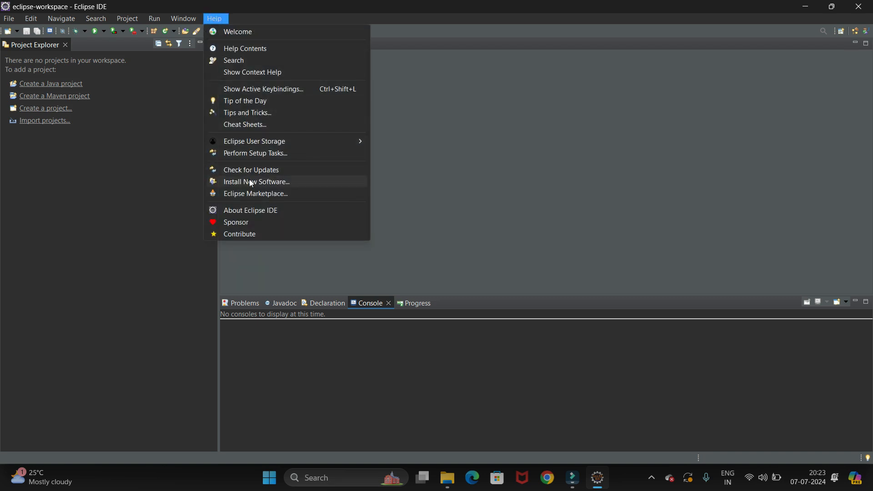
{"action": "left_click", "coordinate": [257, 181]}
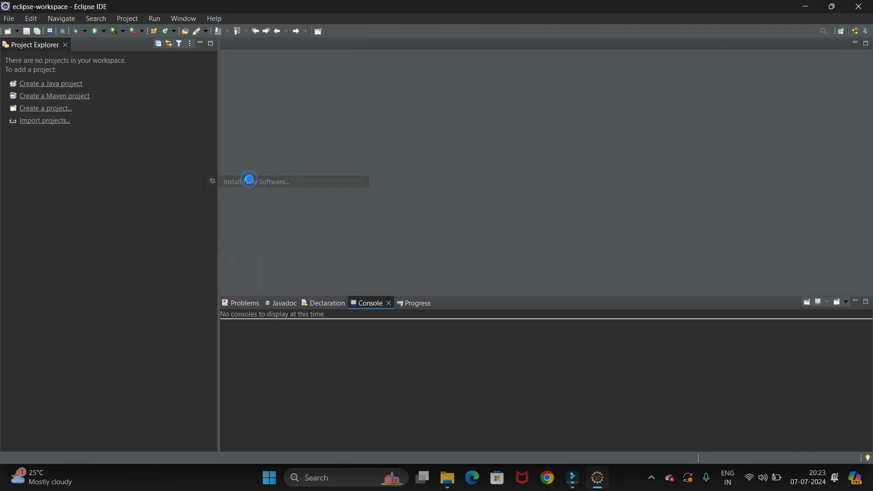
{"action": "left_click", "coordinate": [261, 181]}
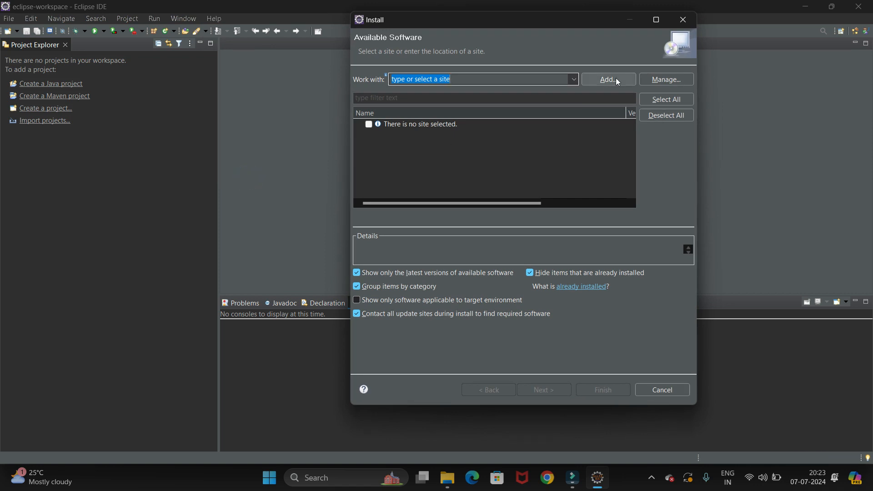
Add a repository named 'cucumber' at cucumber.github.io/cucumber-eclipse-update-site-snapshot/.
{"action": "left_click", "coordinate": [608, 79]}
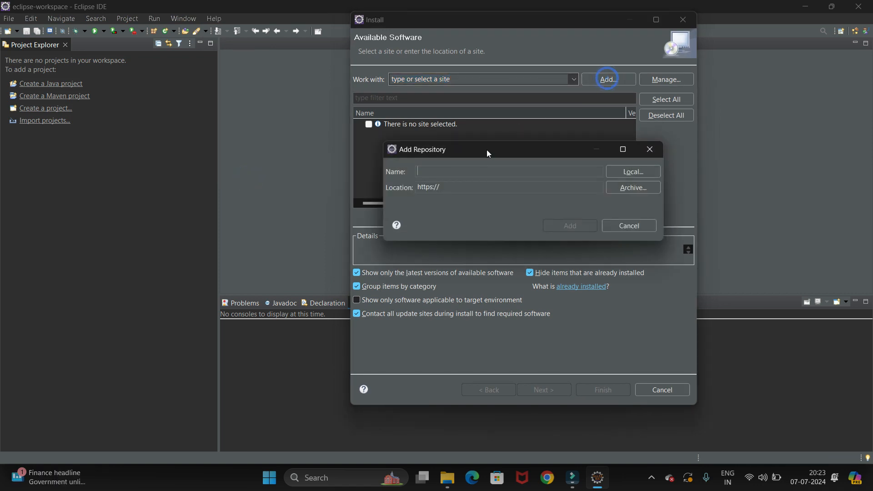
{"action": "type", "text": "cucumber"}
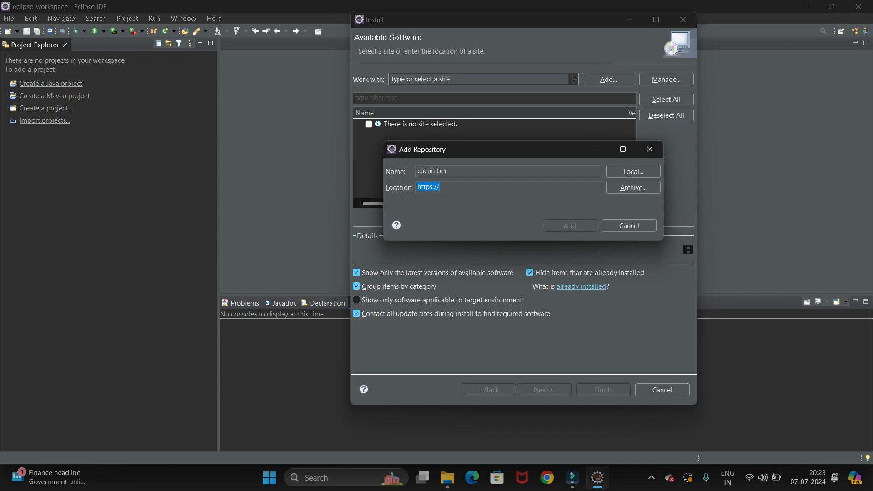
{"action": "type", "text": "cucumber.github.io/cucumber-eclipse-update-site-snapshot/"}
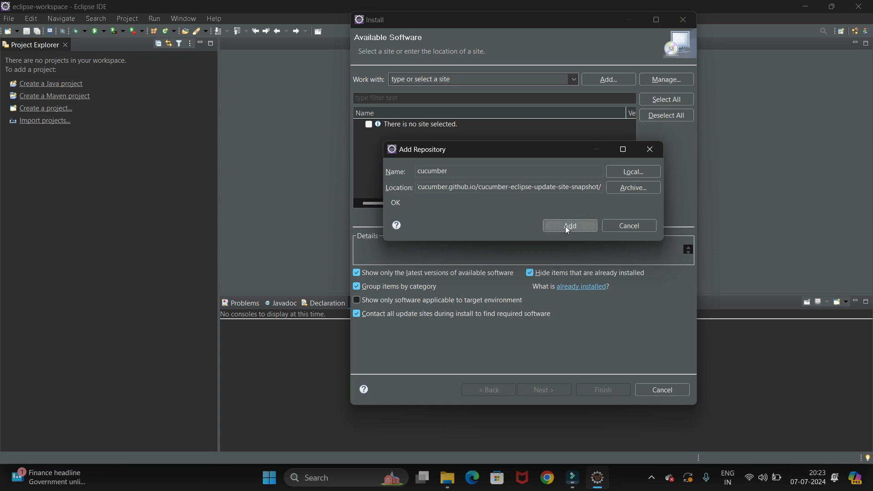
{"action": "left_click", "coordinate": [570, 226]}
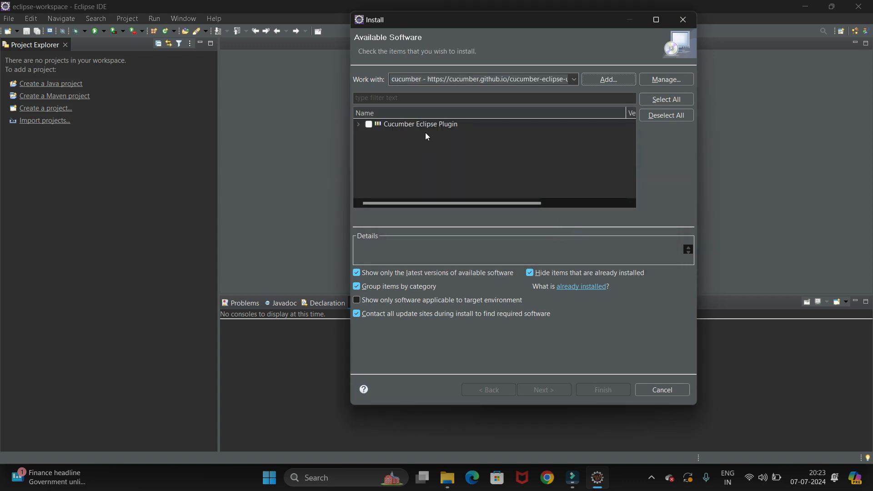
Tick Cucumber Eclipse Plugin and continue to calculate its requirements.
{"action": "left_click", "coordinate": [368, 124]}
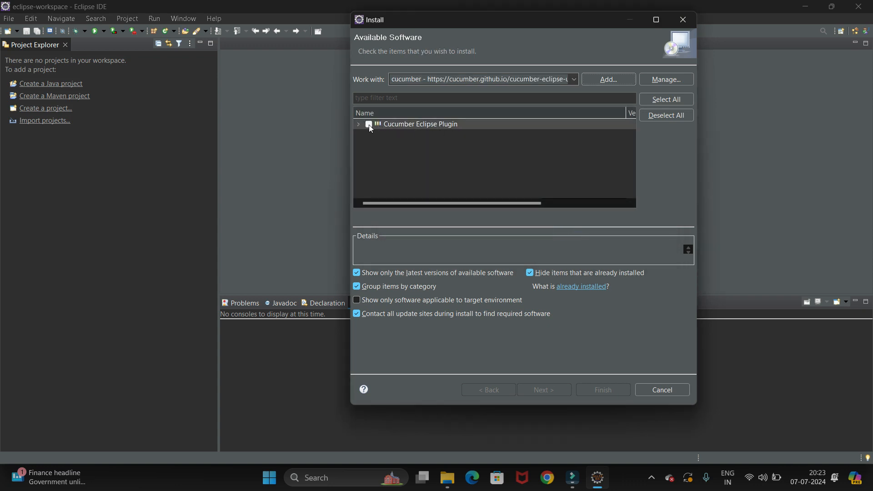
{"action": "left_click", "coordinate": [368, 124]}
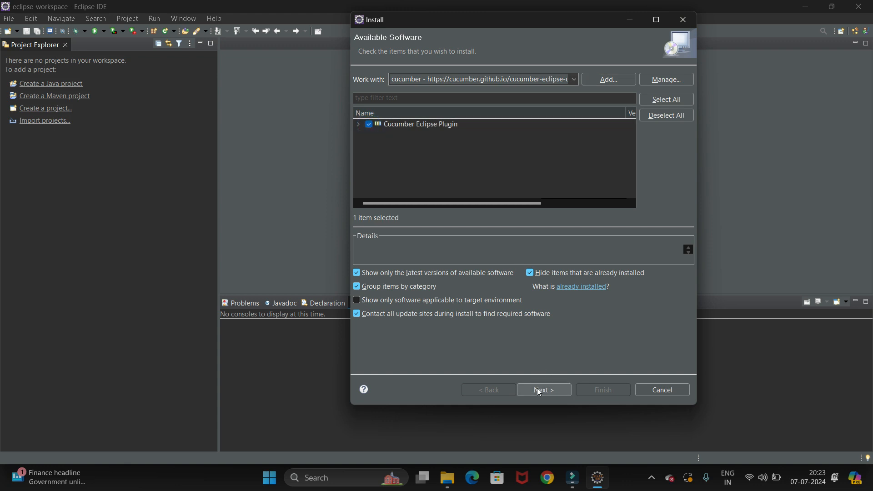
{"action": "left_click", "coordinate": [543, 390]}
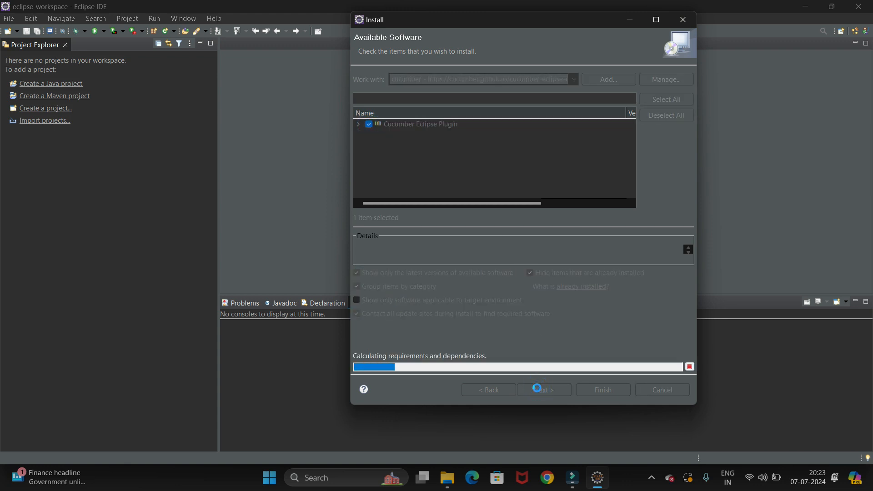
View the Cucumber Eclipse feature's description in Install Details, then finish to start installing.
{"action": "left_click", "coordinate": [544, 389]}
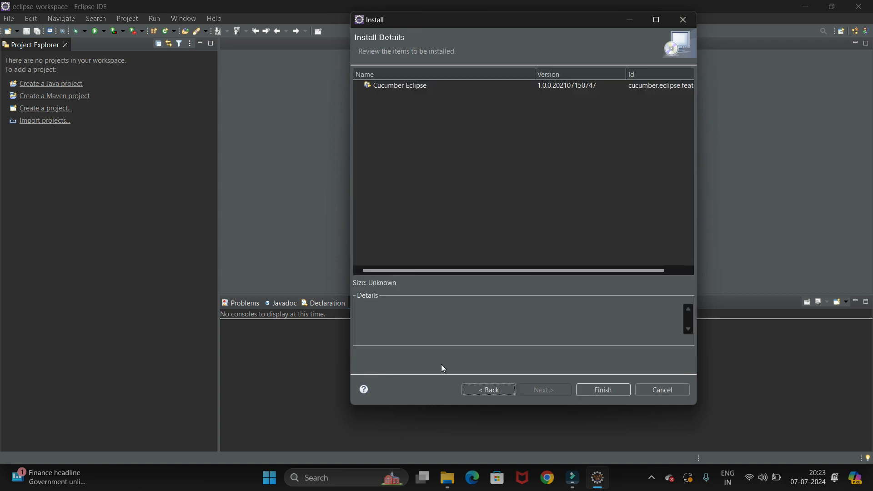
{"action": "left_click", "coordinate": [400, 85]}
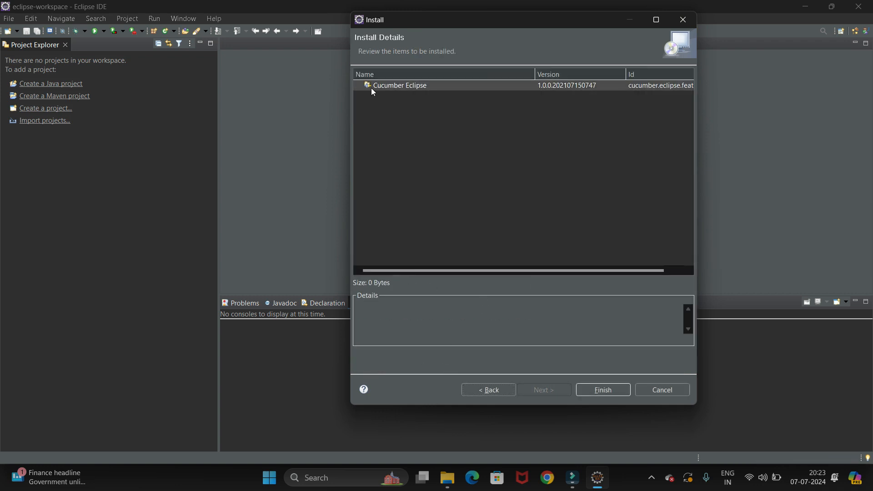
{"action": "mouse_move", "coordinate": [399, 92]}
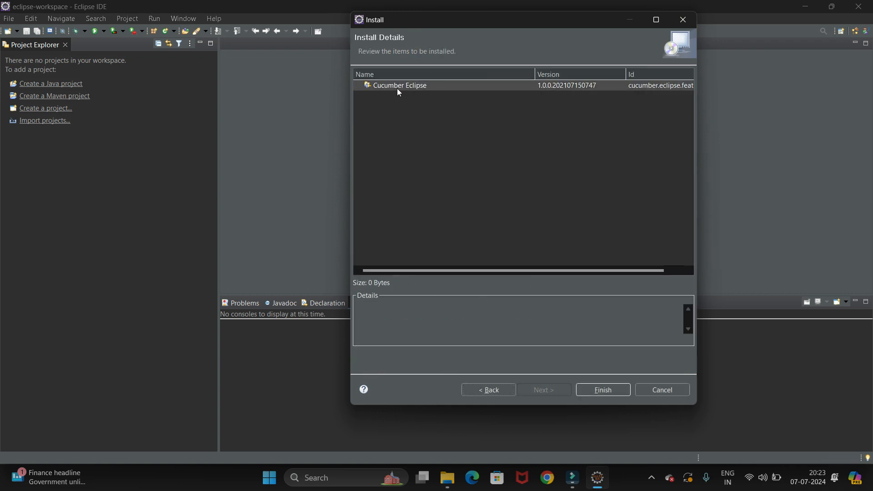
{"action": "left_click", "coordinate": [400, 85]}
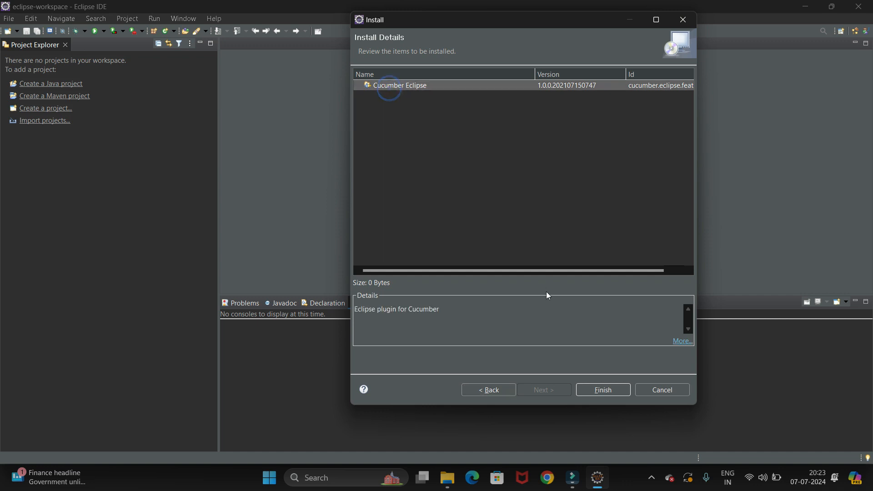
{"action": "left_click", "coordinate": [602, 390]}
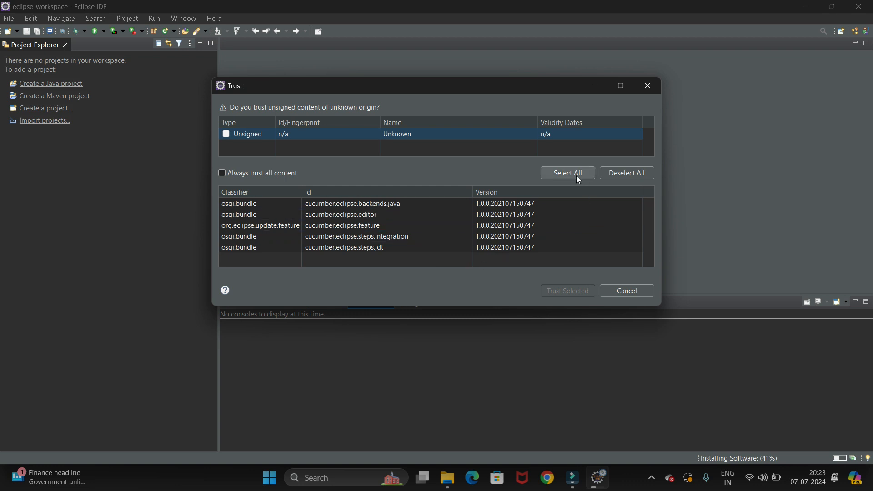
Select all unsigned Cucumber content and trust it.
{"action": "left_click", "coordinate": [567, 173]}
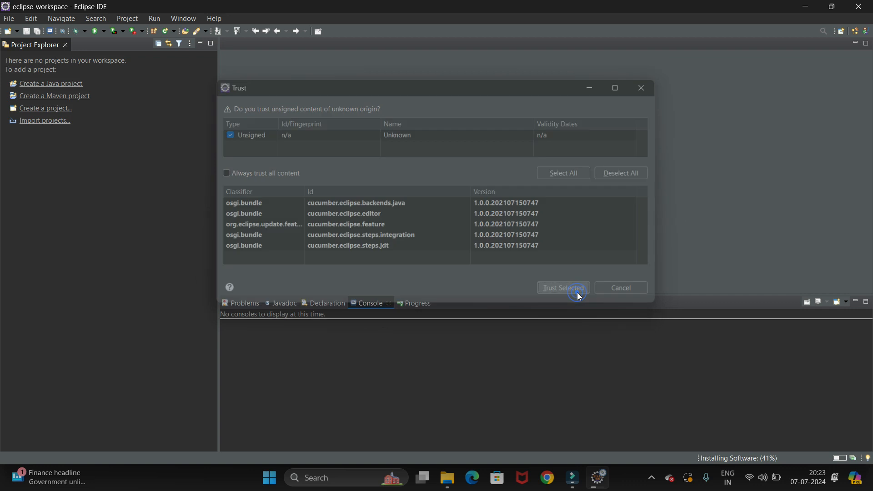
{"action": "left_click", "coordinate": [563, 288]}
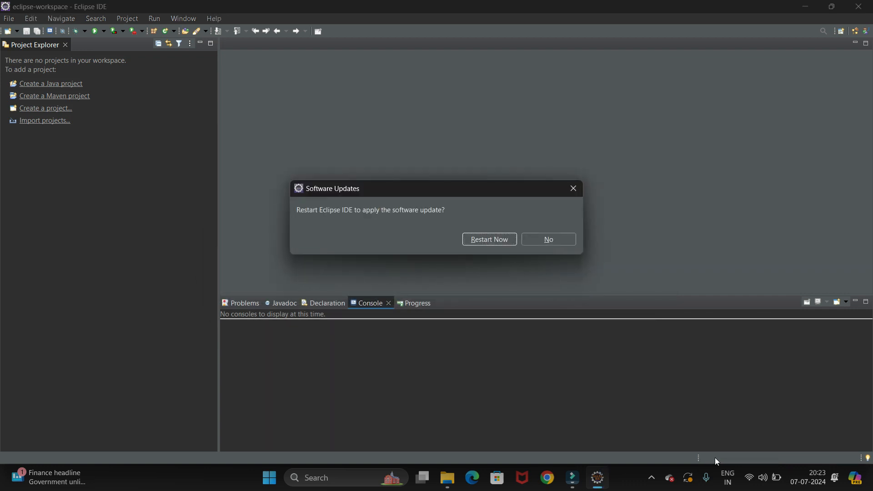
{"action": "mouse_move", "coordinate": [612, 175]}
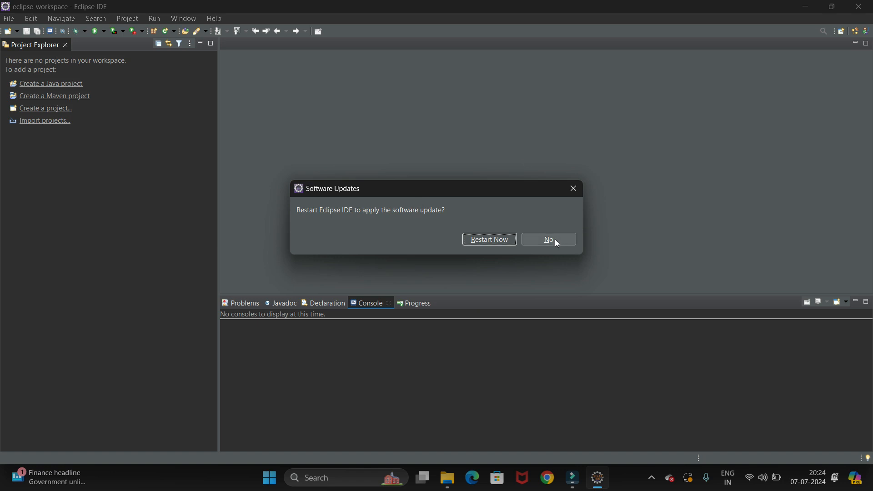
{"action": "mouse_move", "coordinate": [548, 240]}
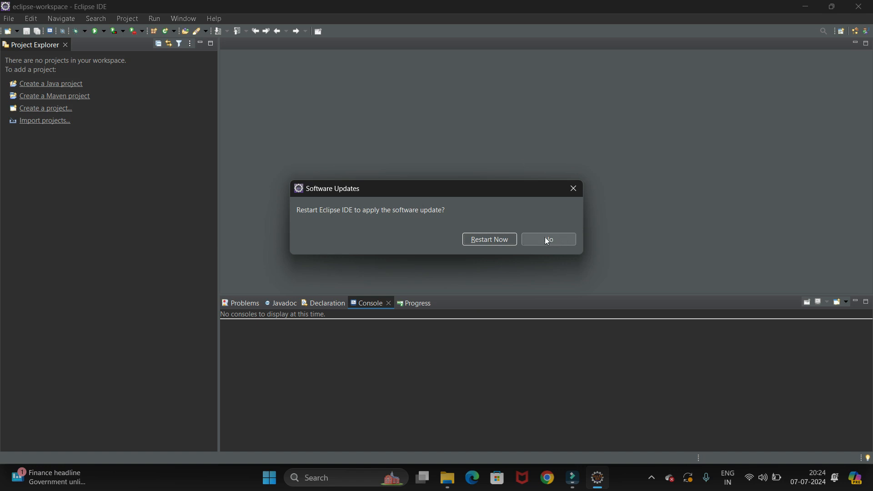
Answer No to the Software Updates restart prompt.
{"action": "left_click", "coordinate": [547, 239]}
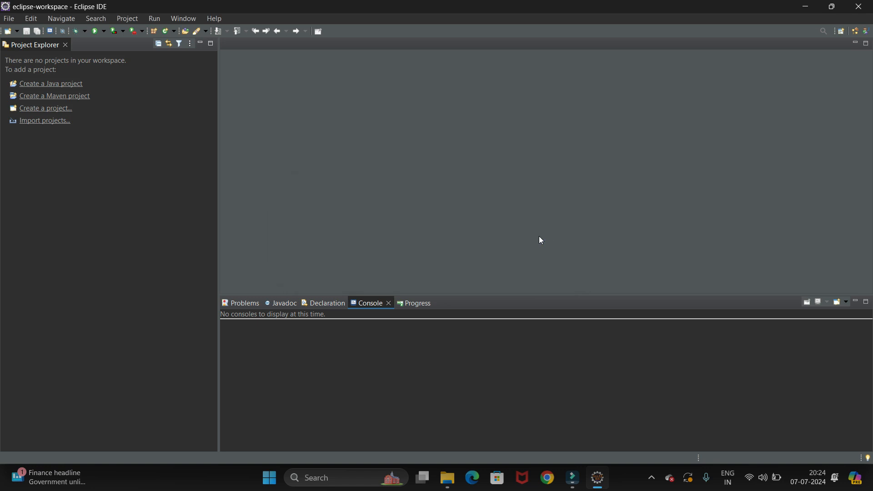
{"action": "mouse_move", "coordinate": [438, 205]}
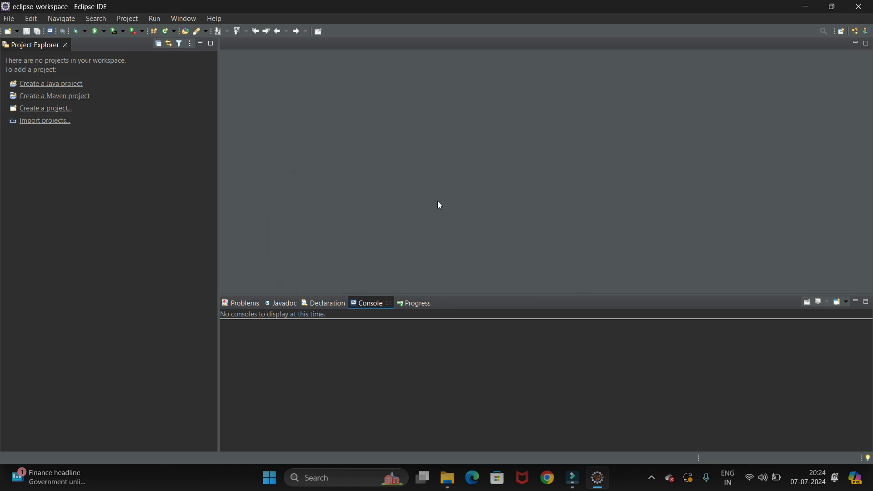